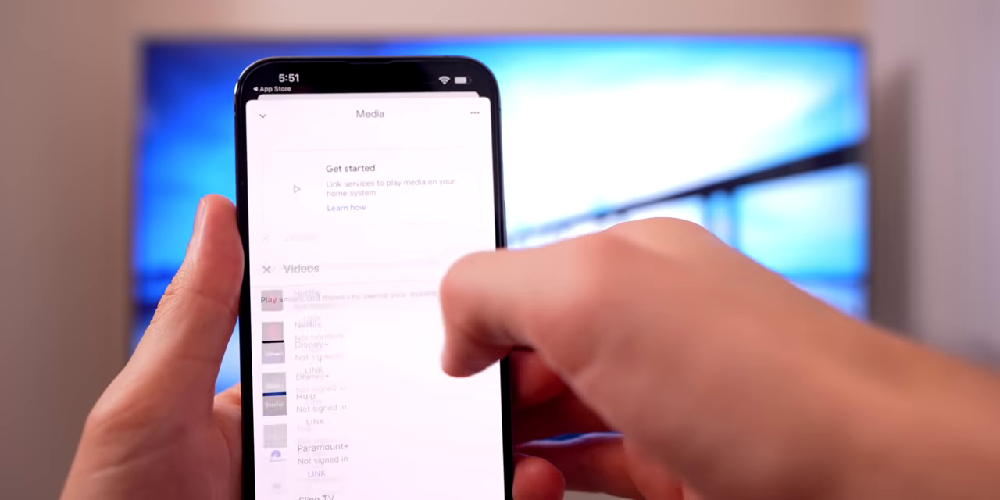
{"action": "scroll", "scroll_direction": "down", "scroll_amount": 3}
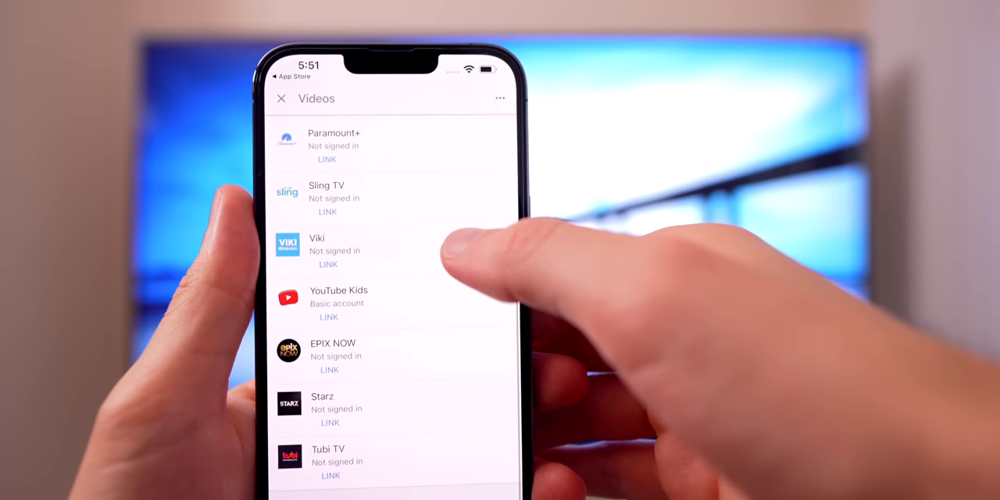